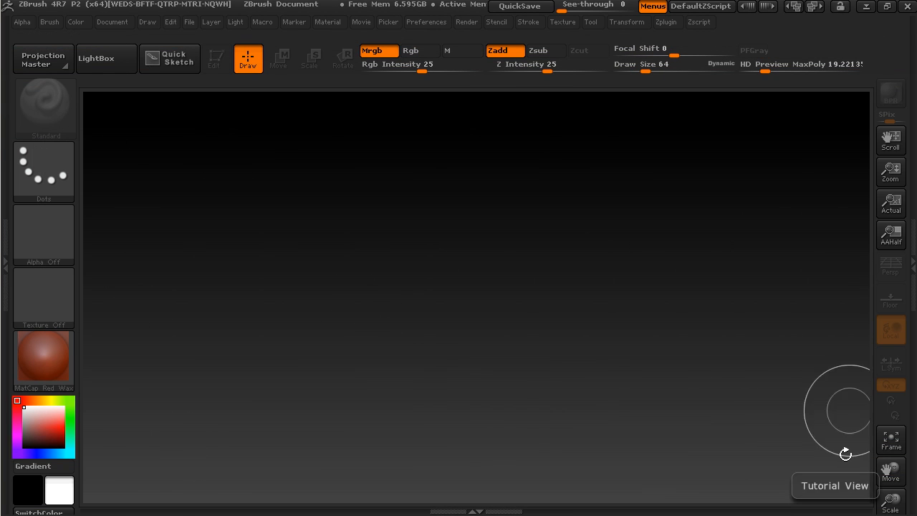
mouse_move(491, 298)
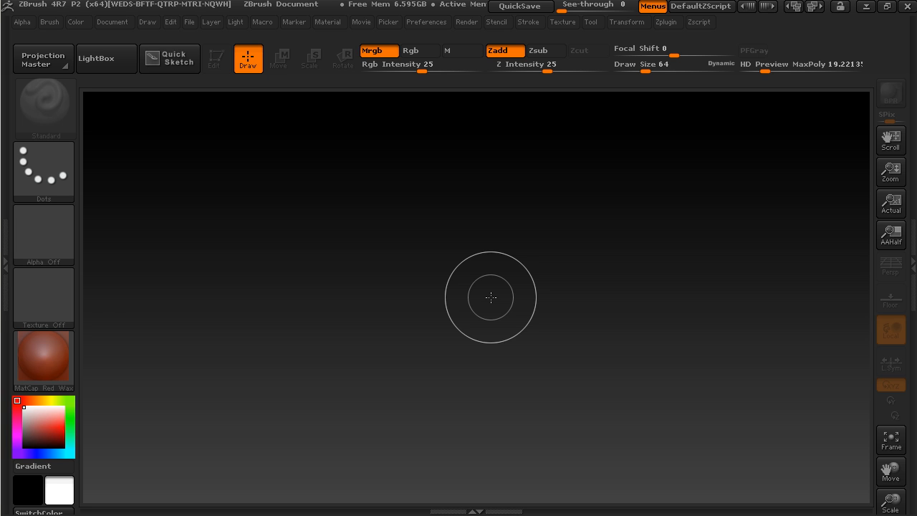
mouse_move(487, 314)
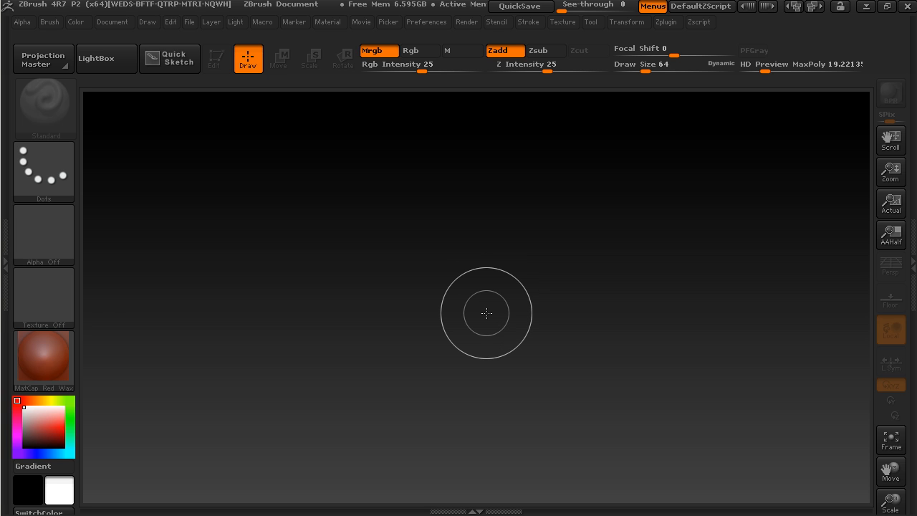
mouse_move(532, 199)
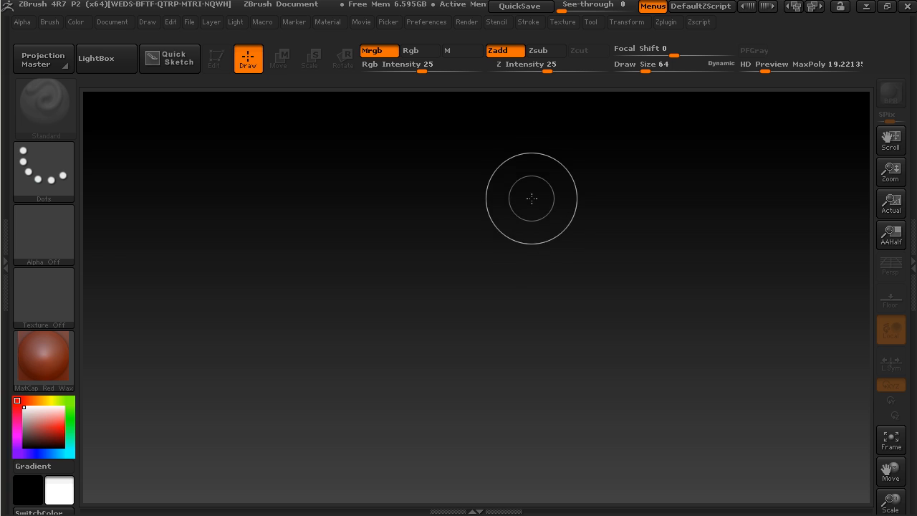
mouse_move(547, 357)
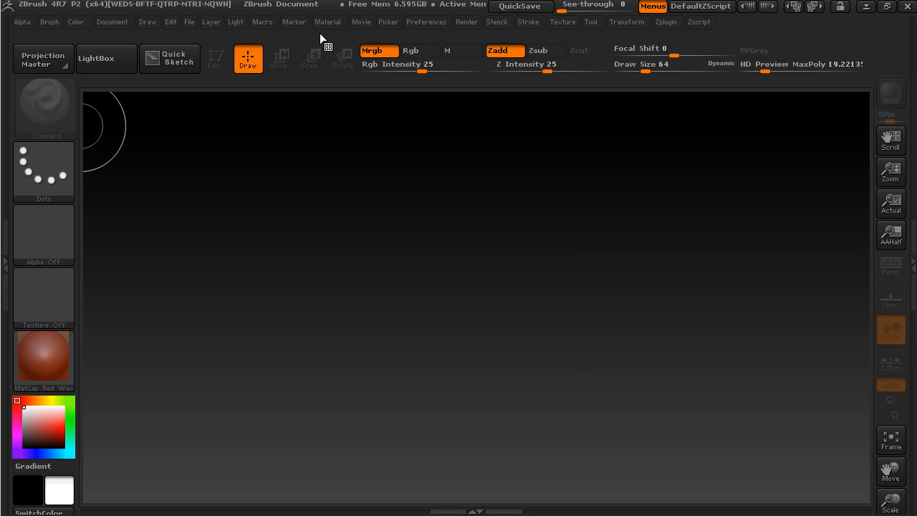
mouse_move(243, 41)
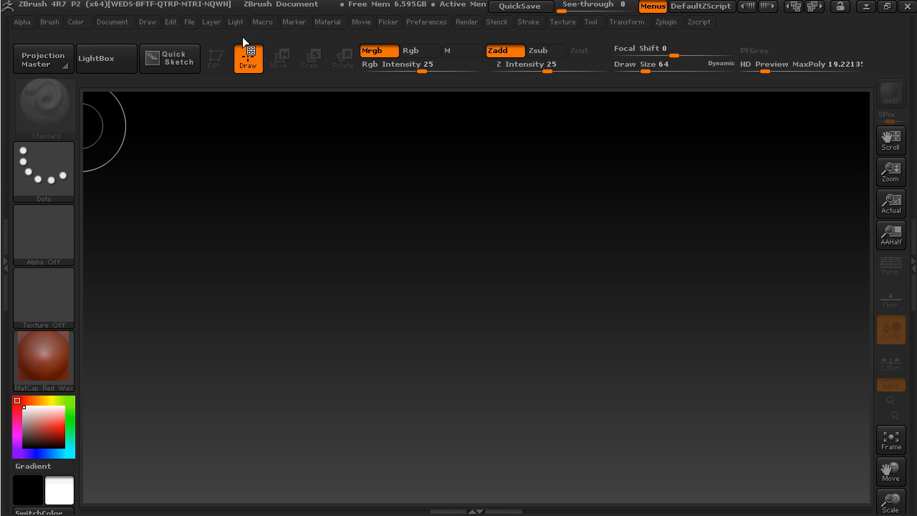
mouse_move(54, 155)
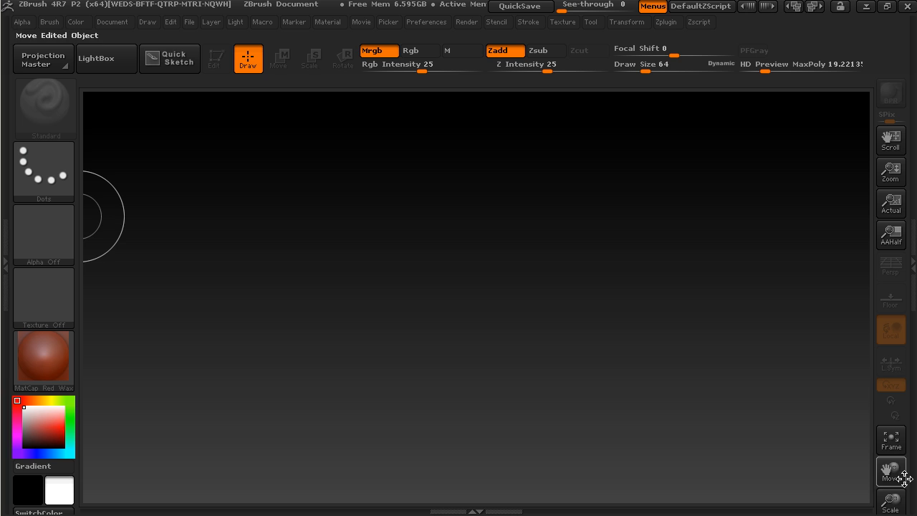
mouse_move(172, 133)
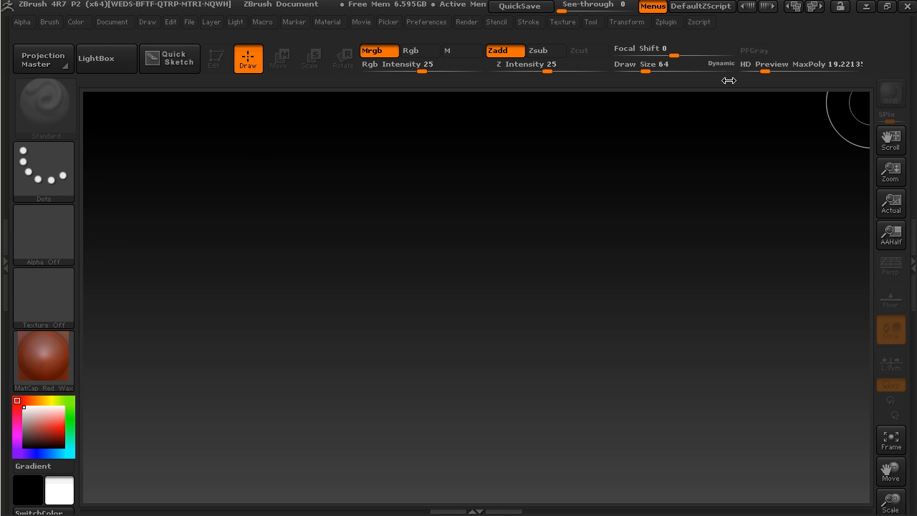
mouse_move(410, 50)
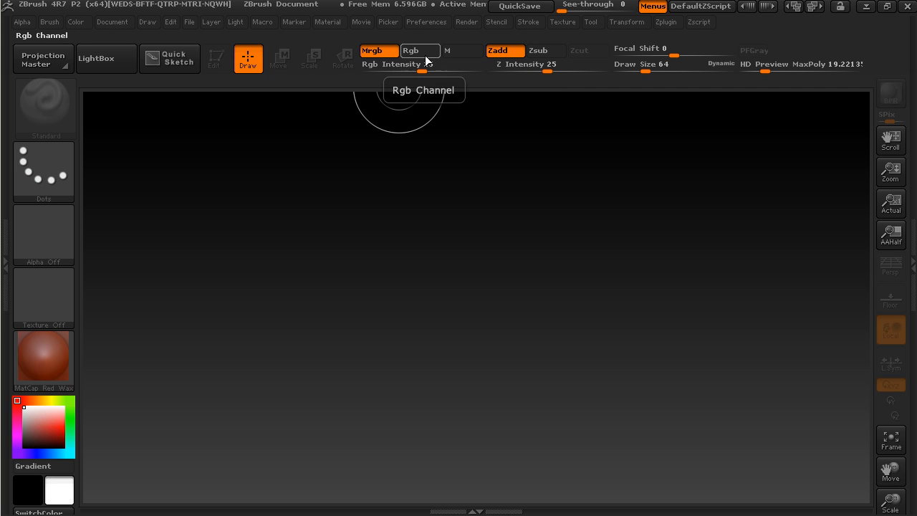
mouse_move(506, 54)
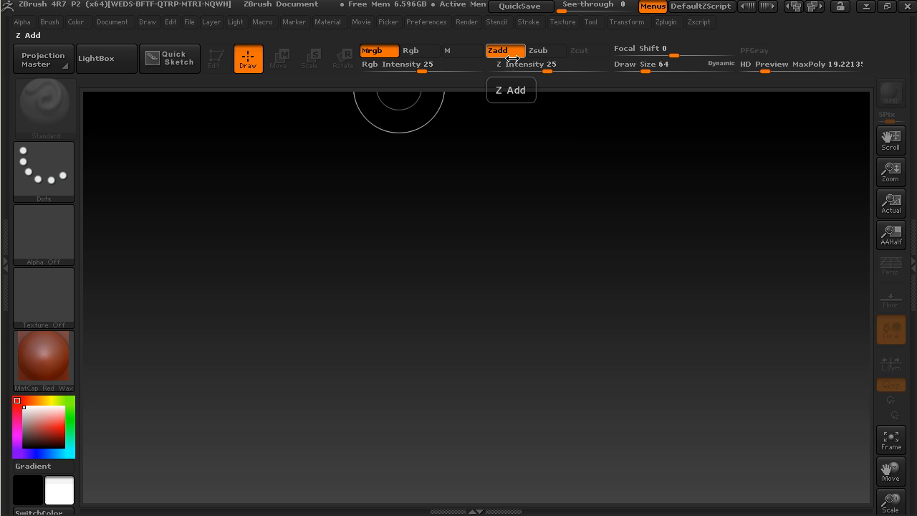
mouse_move(493, 133)
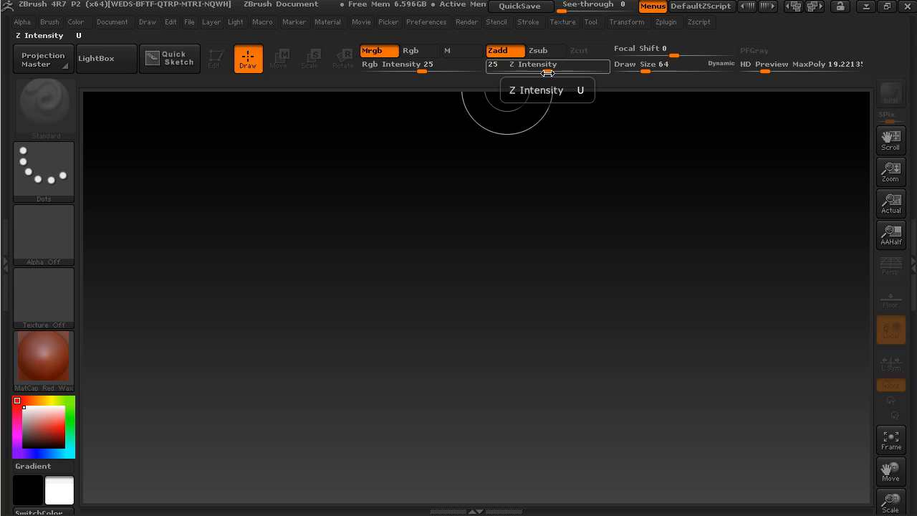
mouse_move(647, 83)
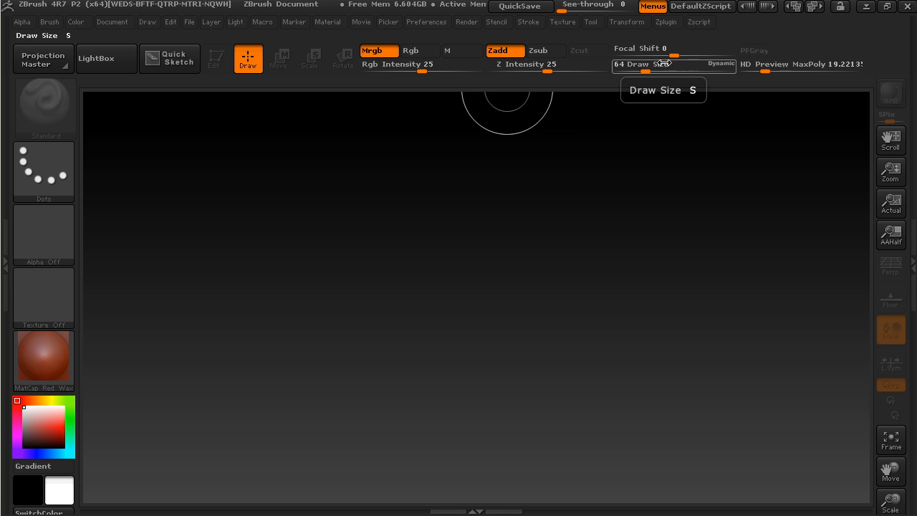
mouse_move(479, 356)
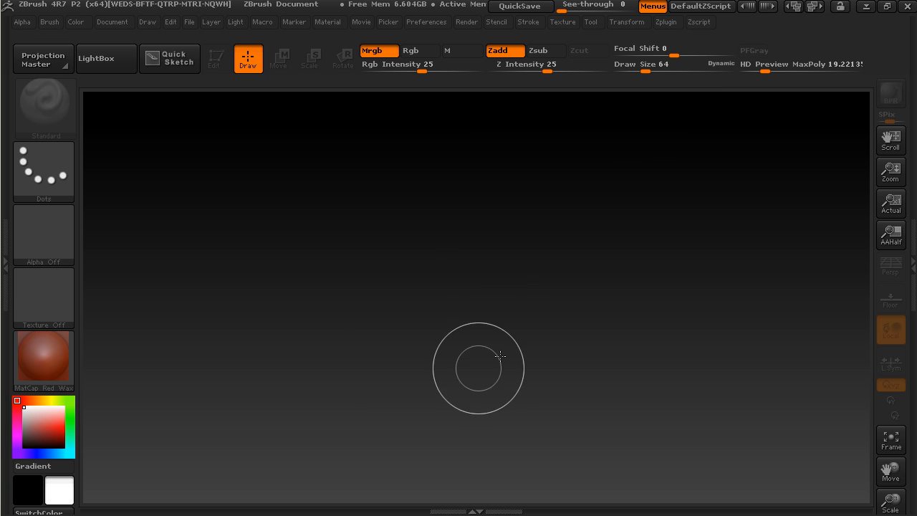
mouse_move(511, 246)
text(150)
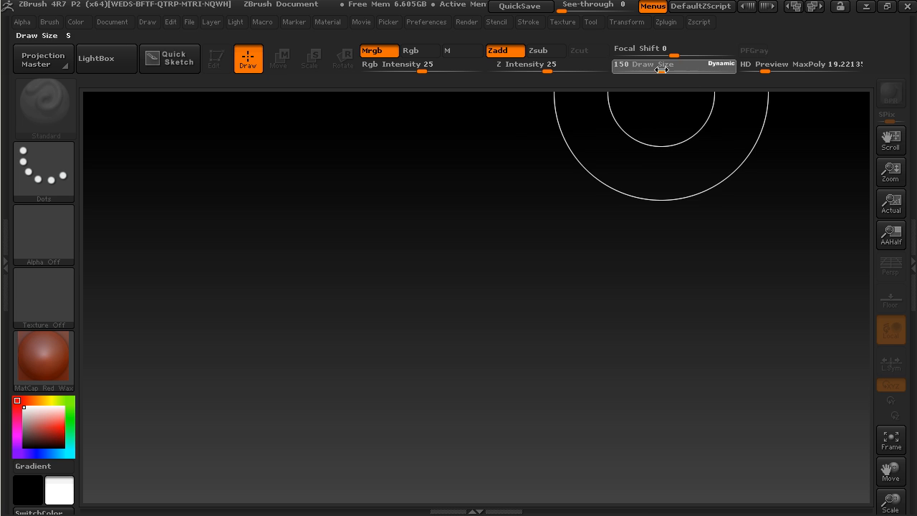
- Reduce the brush Draw Size to 75
drag(681, 69, 648, 70)
text(-5)
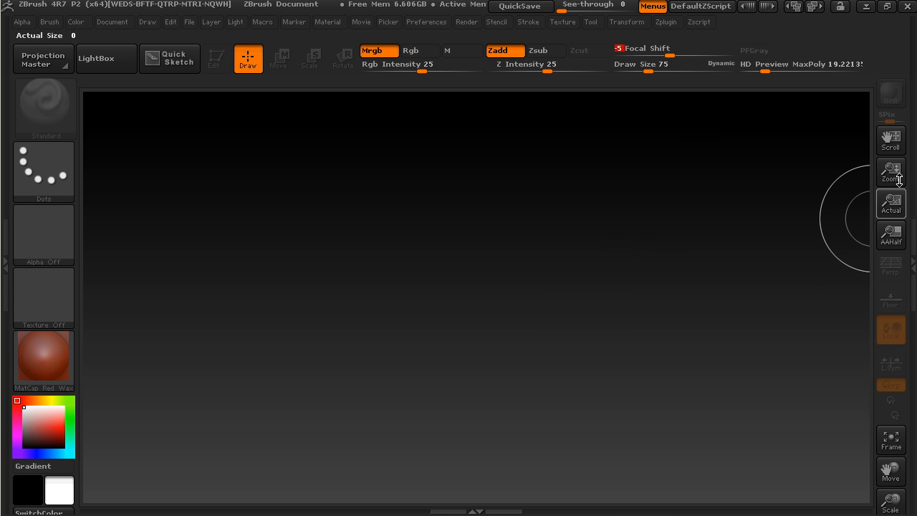
mouse_move(894, 430)
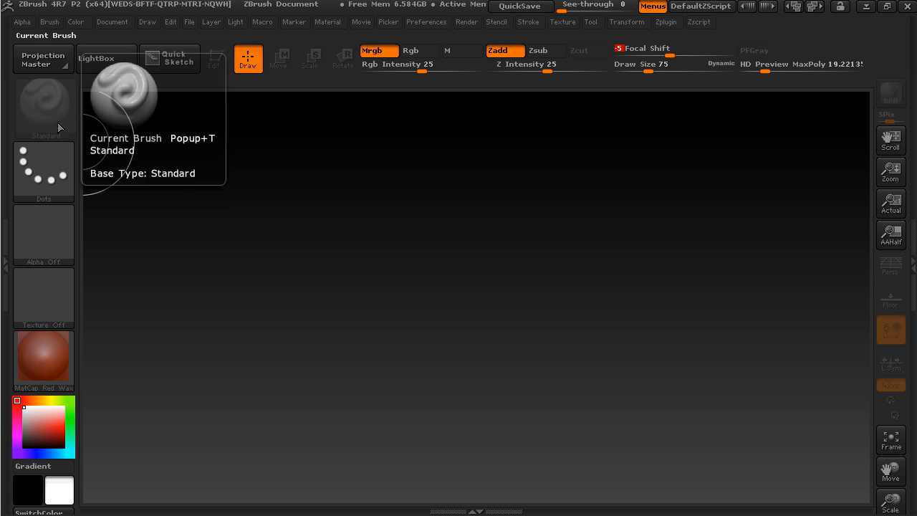
mouse_move(327, 186)
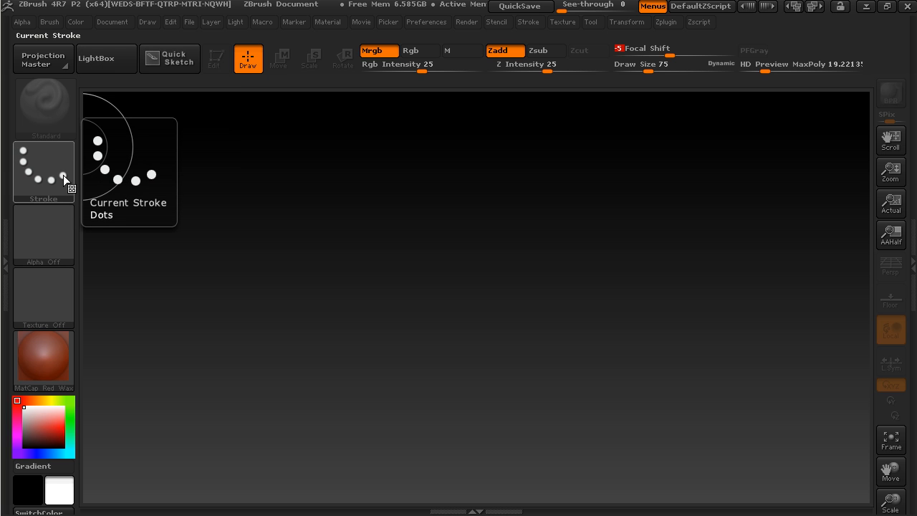
mouse_move(67, 231)
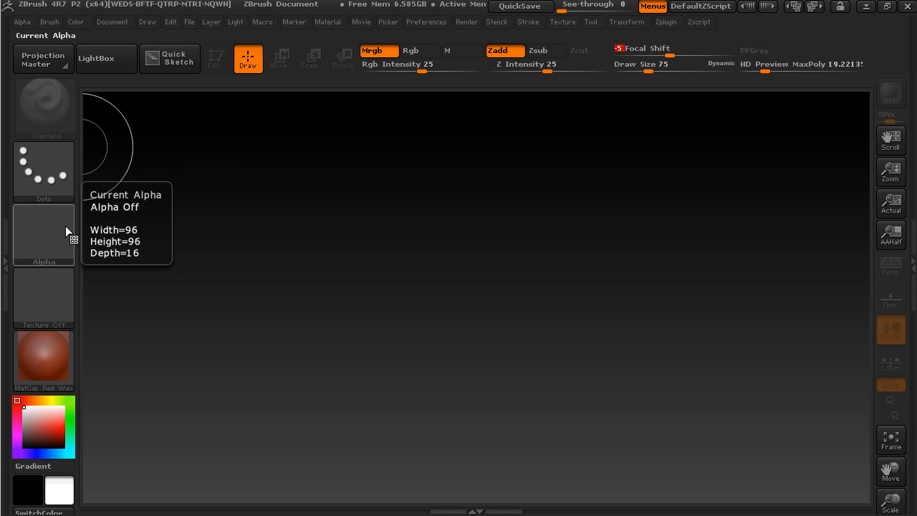
mouse_move(52, 253)
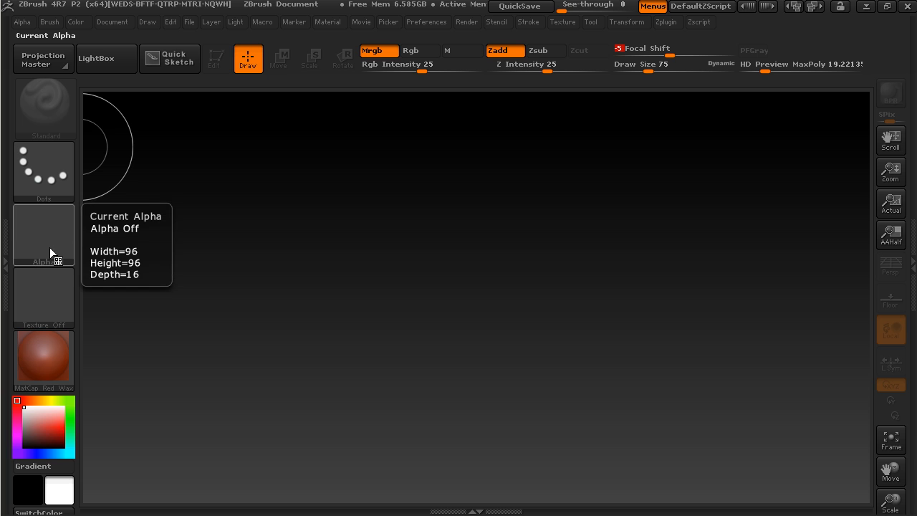
mouse_move(51, 292)
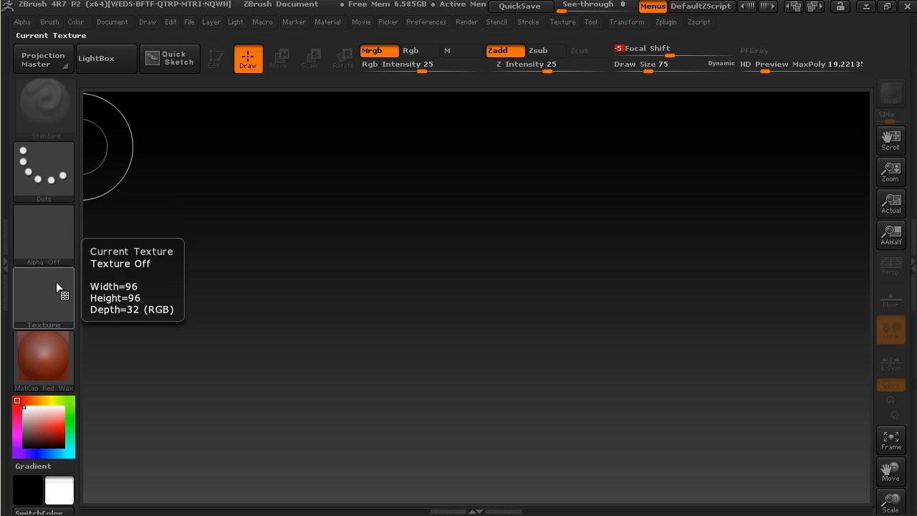
mouse_move(43, 361)
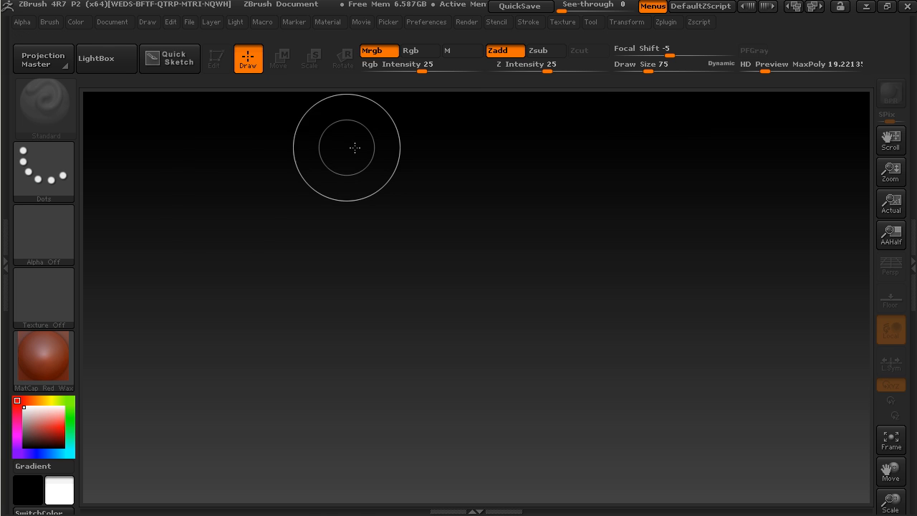
mouse_move(8, 269)
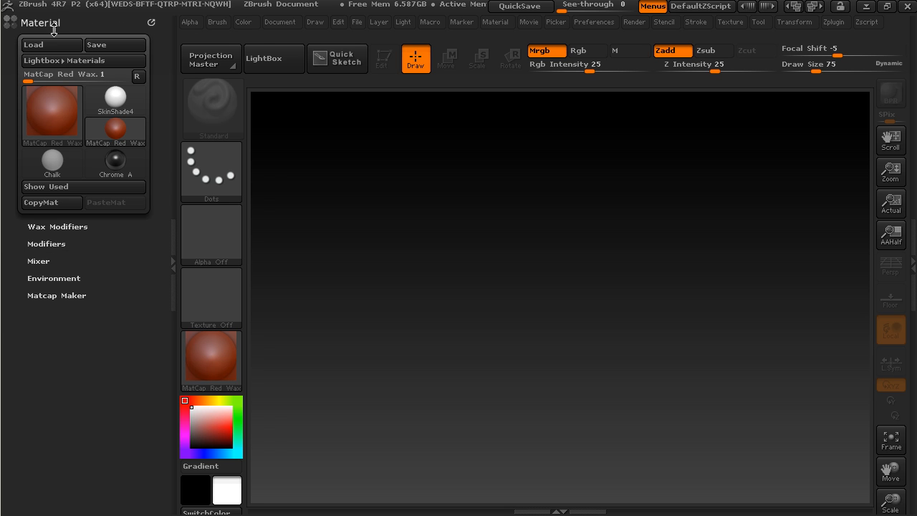
mouse_move(83, 60)
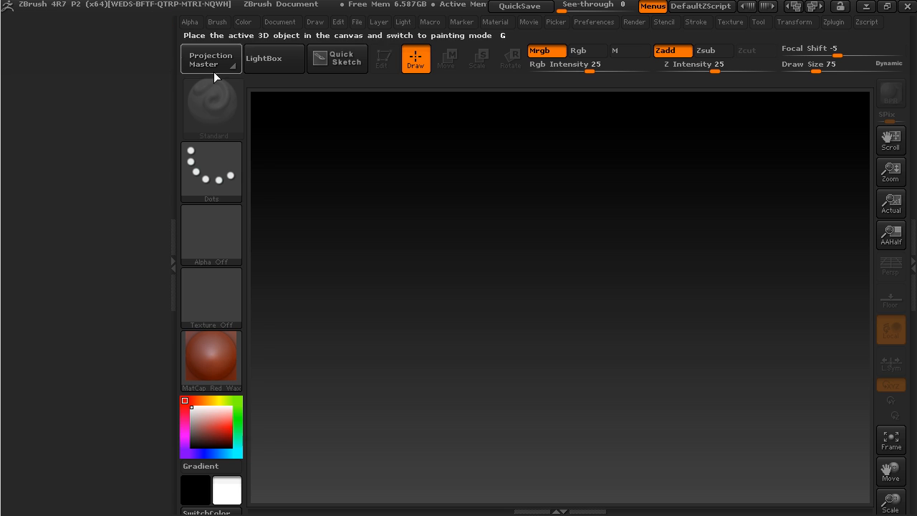
mouse_move(55, 153)
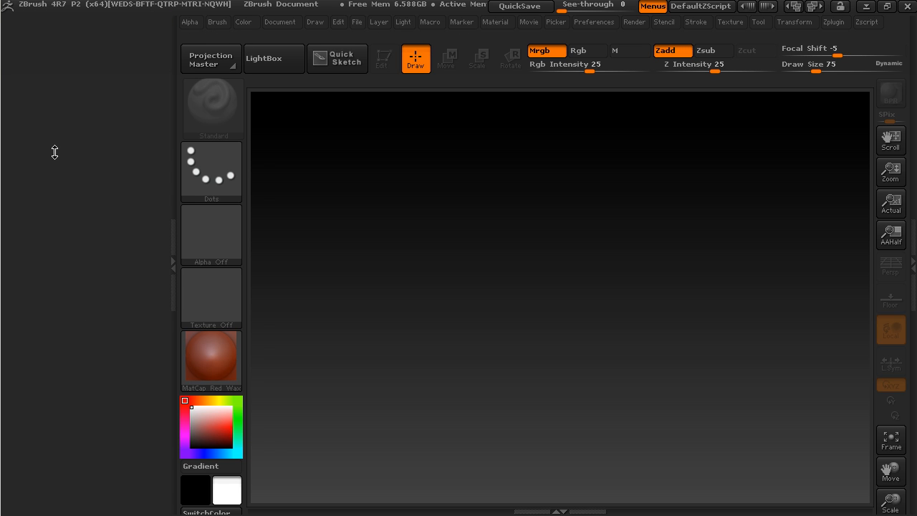
mouse_move(70, 152)
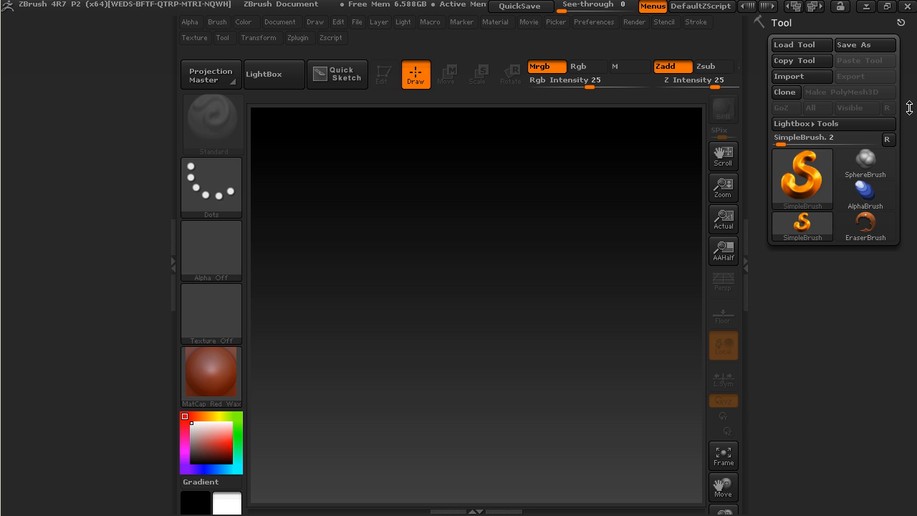
mouse_move(767, 158)
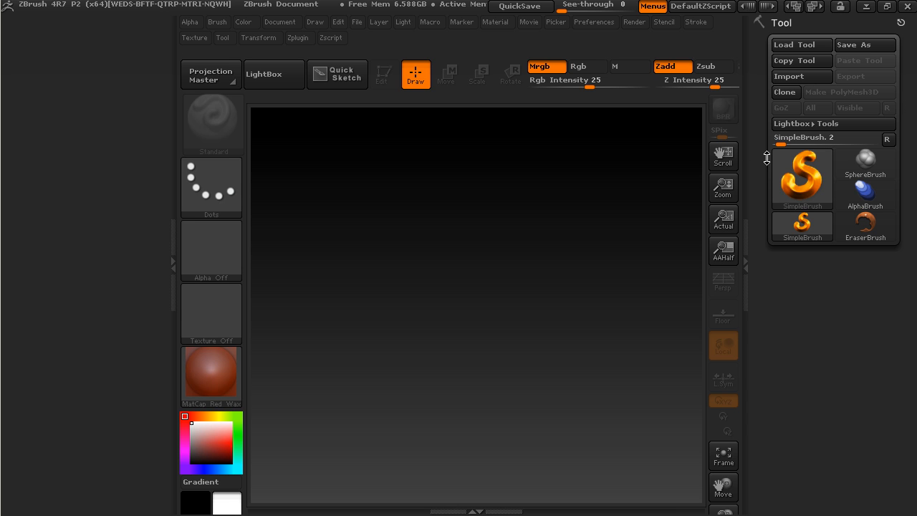
mouse_move(788, 76)
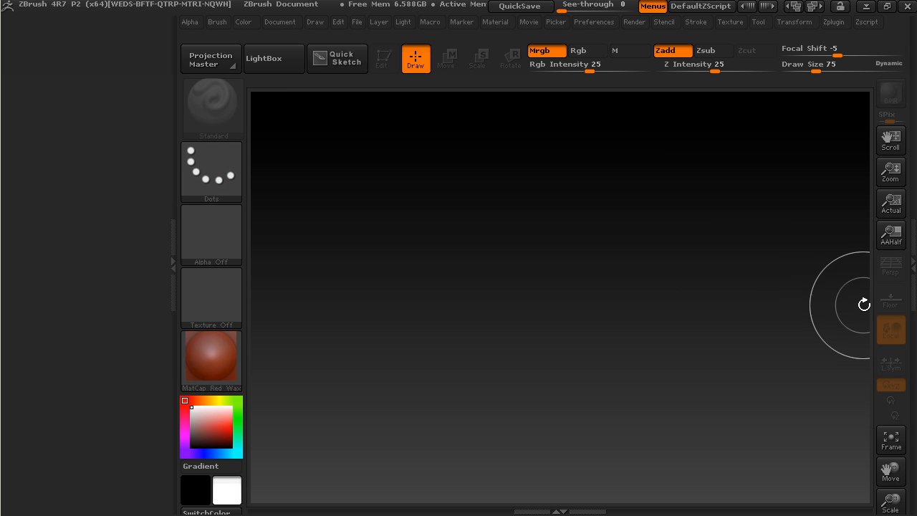
mouse_move(211, 170)
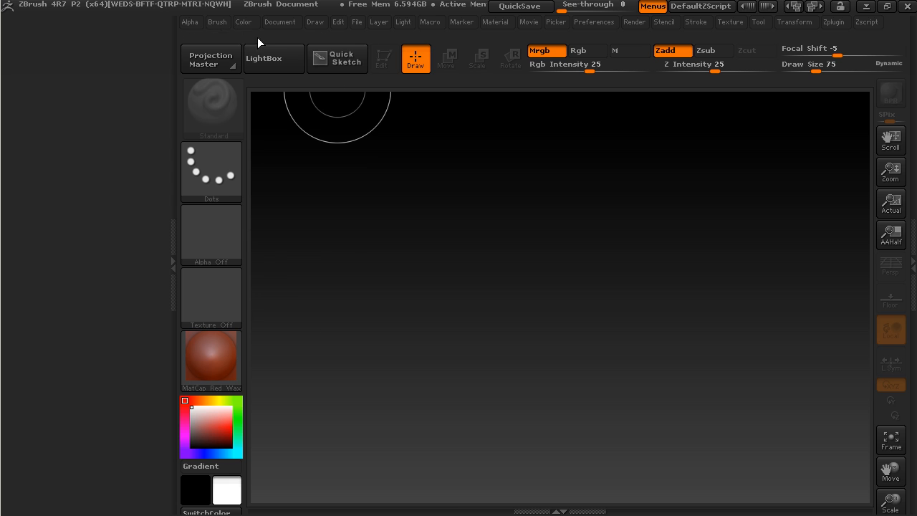
mouse_move(551, 26)
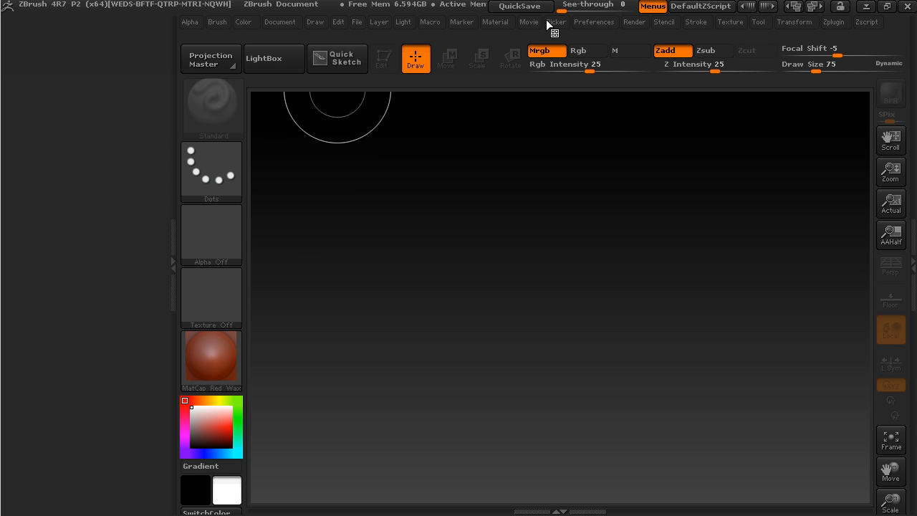
mouse_move(495, 26)
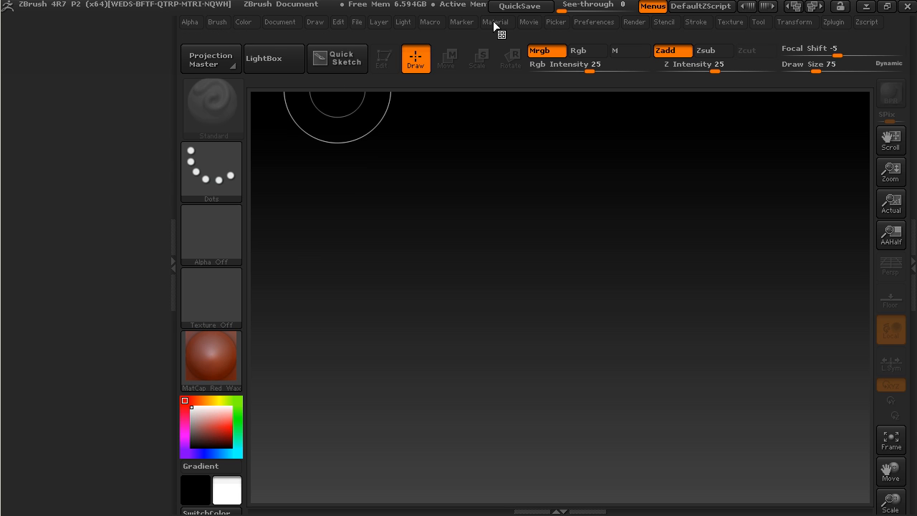
- Dock the Material palette open in the left tray, then hide it again
click(496, 22)
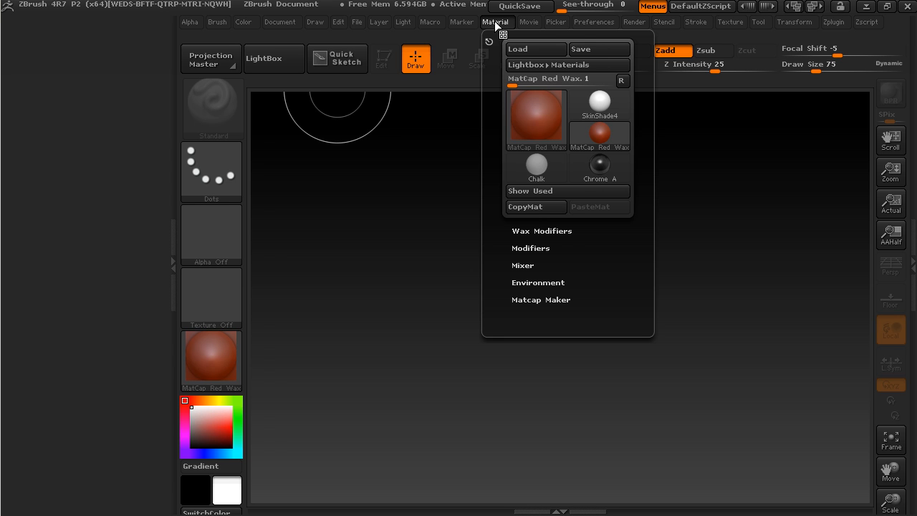
mouse_move(489, 42)
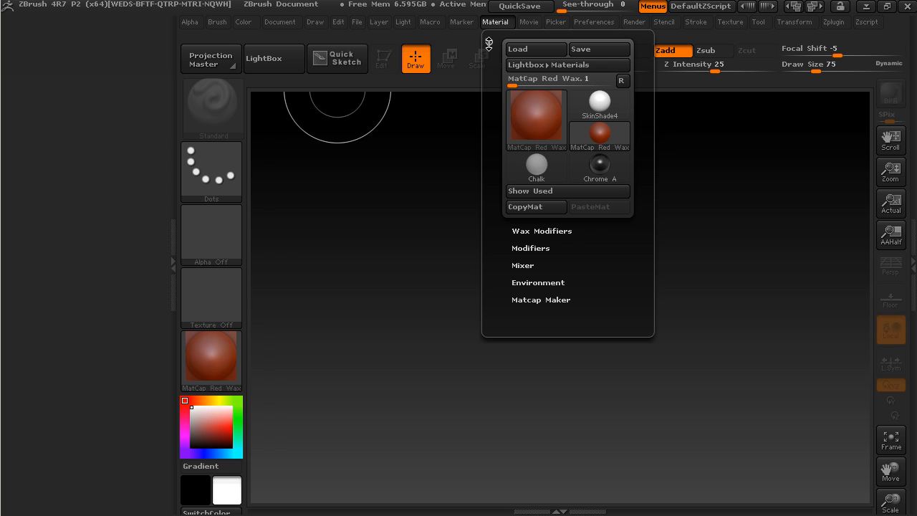
click(496, 22)
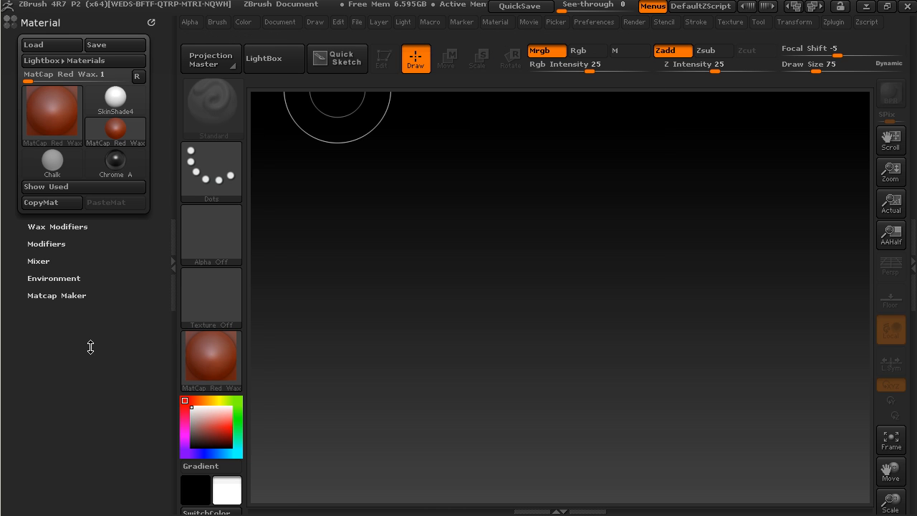
mouse_move(111, 254)
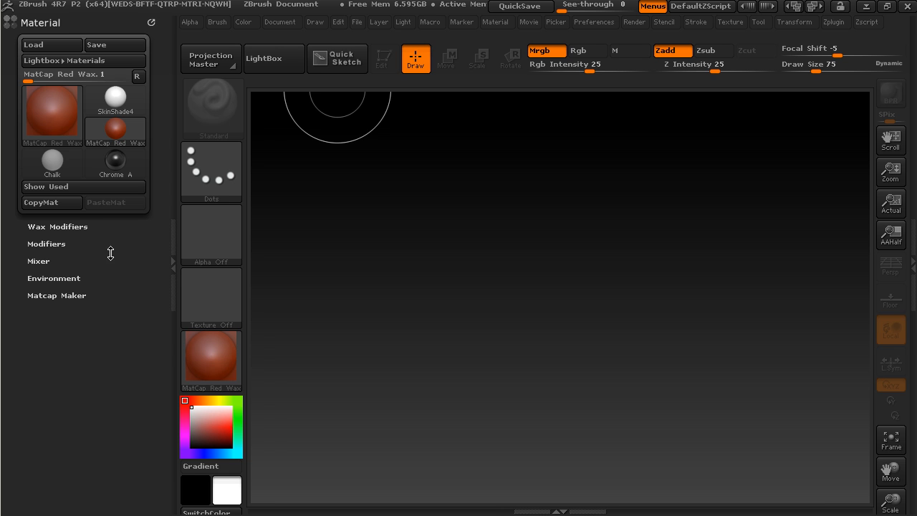
click(496, 21)
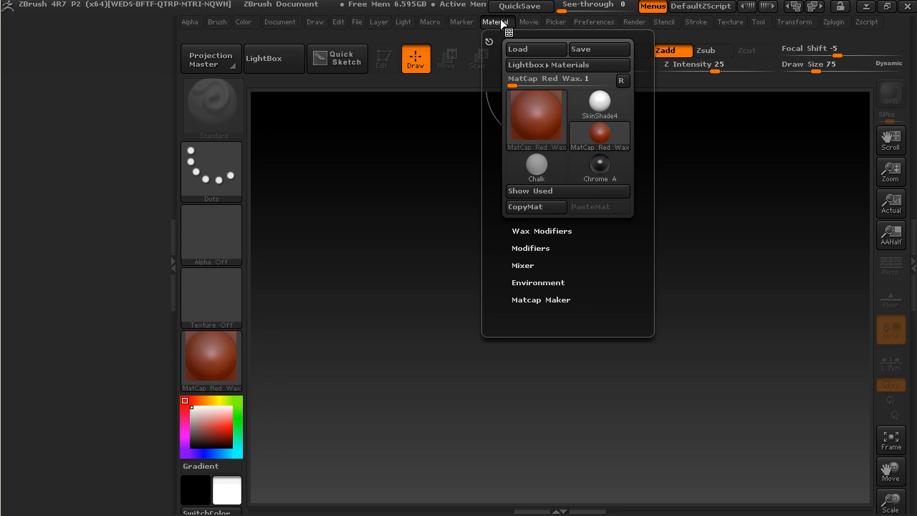
click(496, 22)
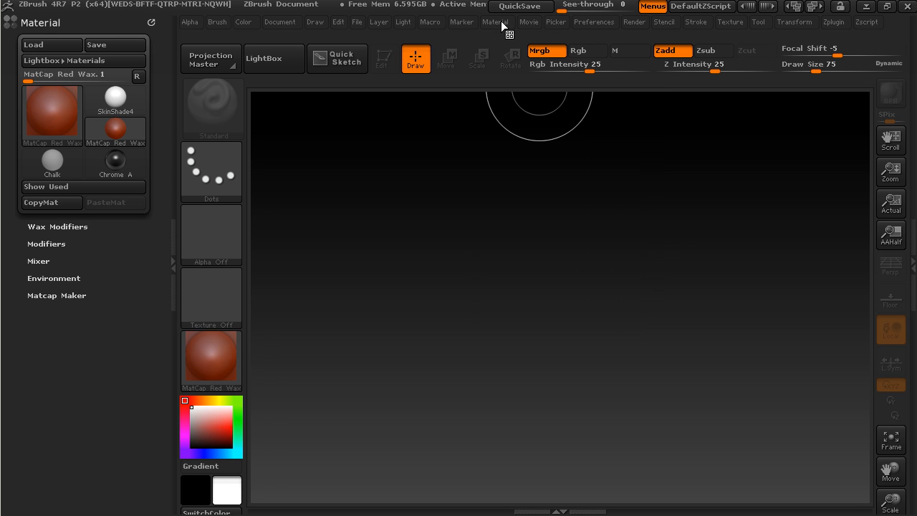
click(404, 22)
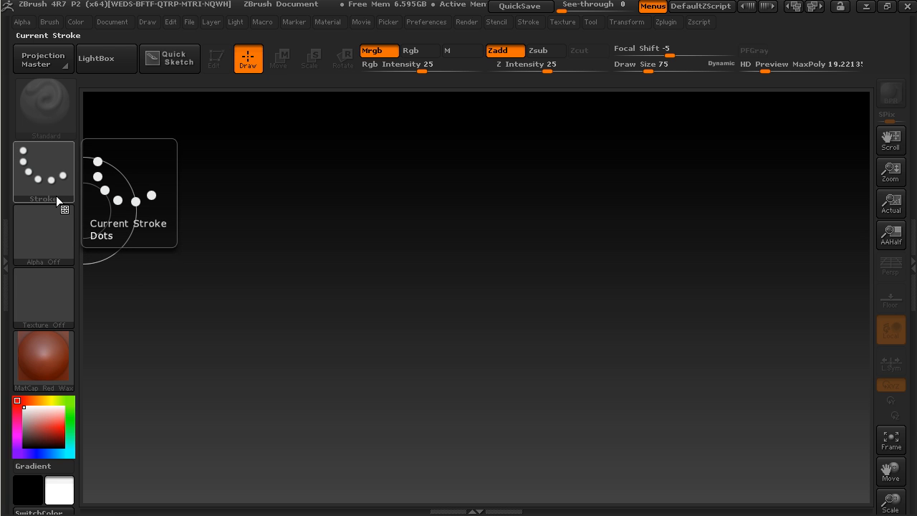
mouse_move(131, 350)
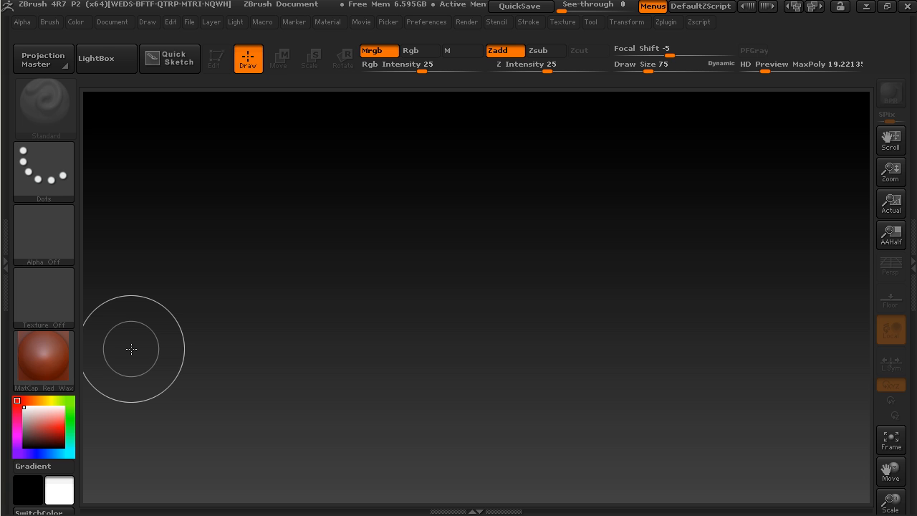
mouse_move(893, 296)
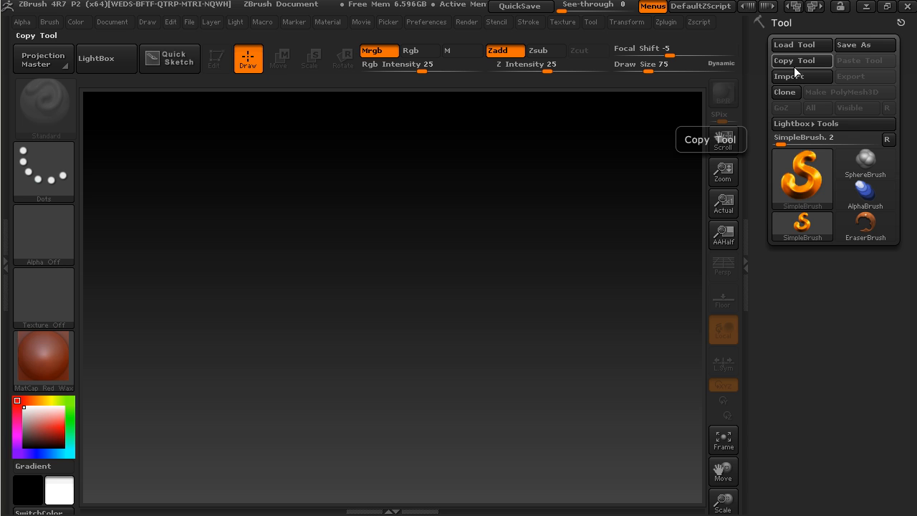
mouse_move(781, 107)
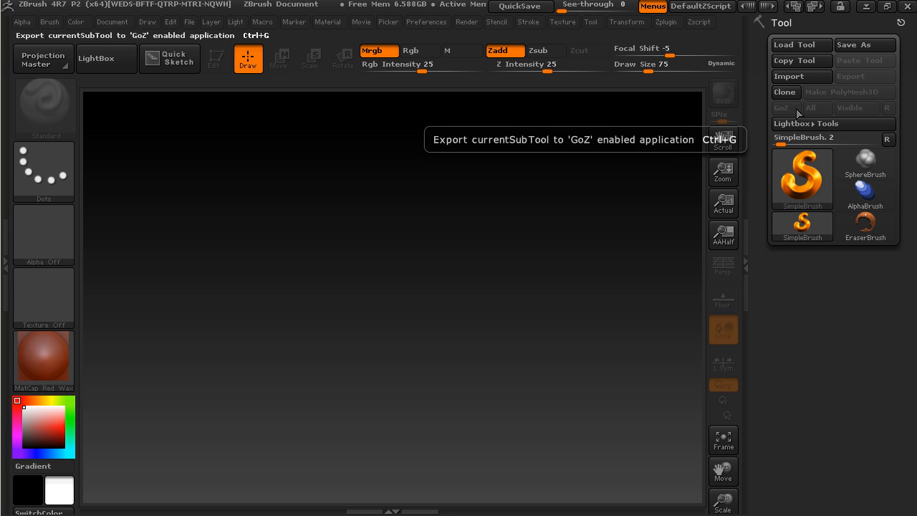
mouse_move(802, 179)
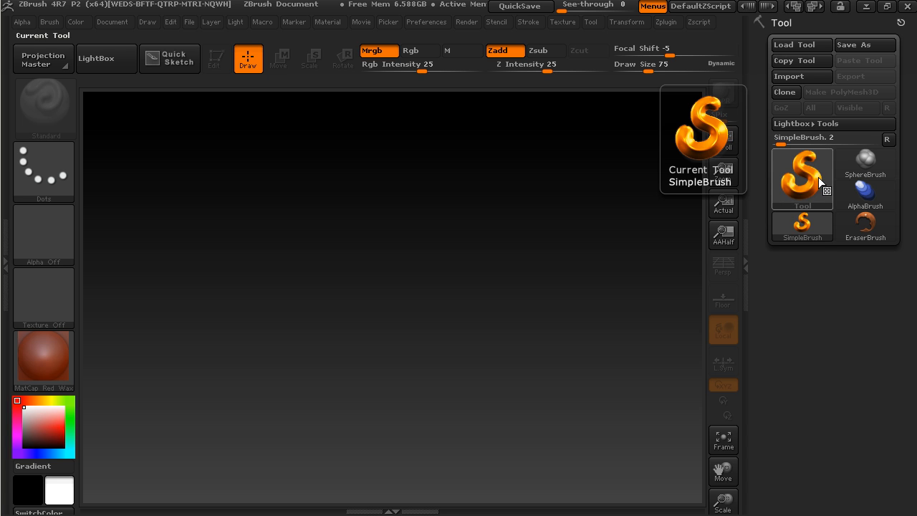
click(802, 177)
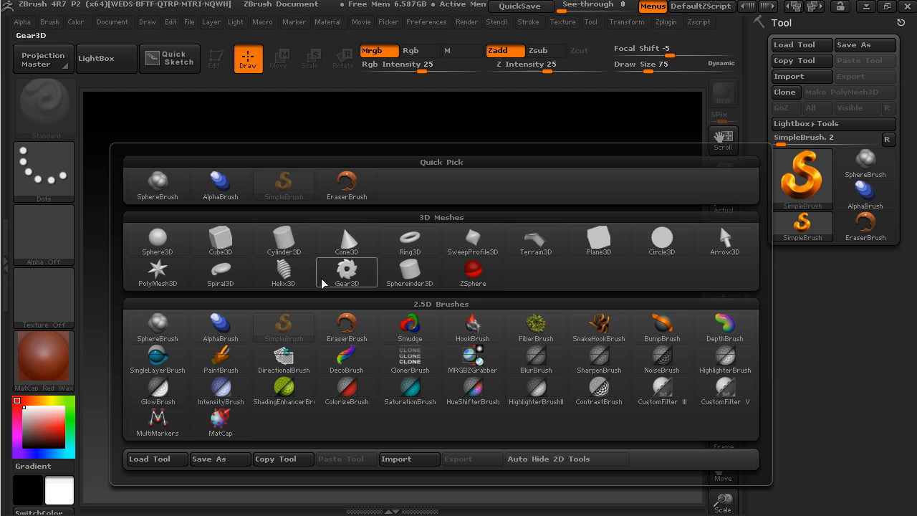
mouse_move(545, 297)
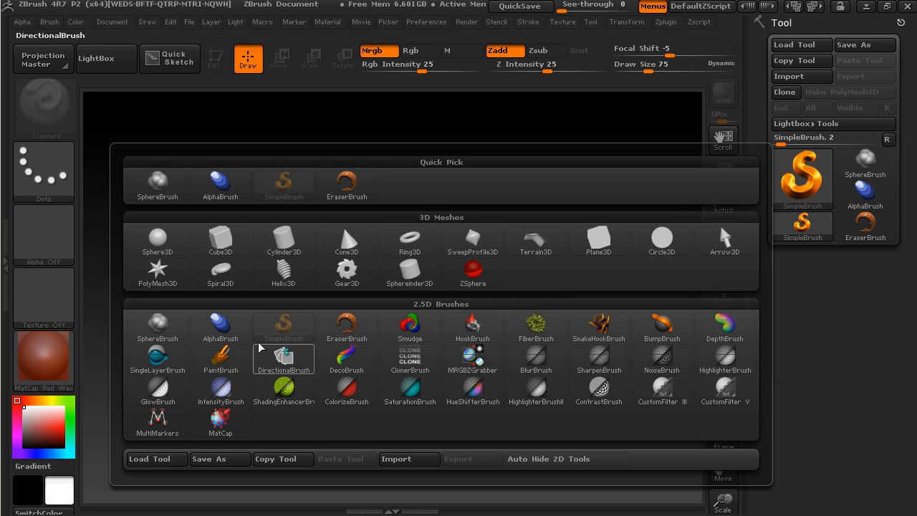
mouse_move(501, 416)
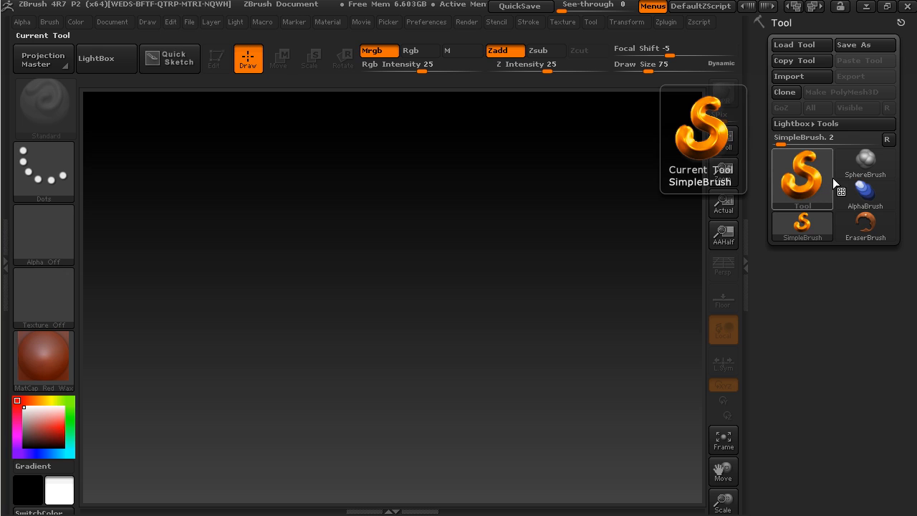
mouse_move(816, 177)
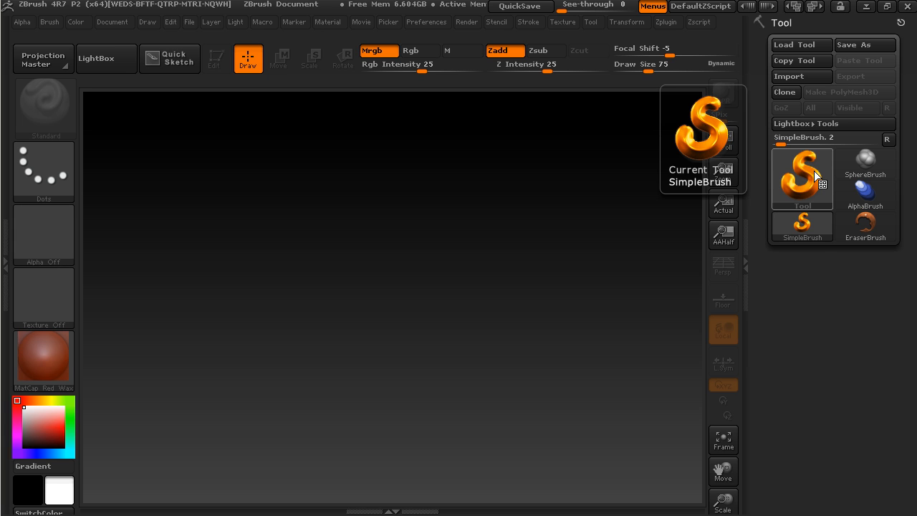
mouse_move(814, 175)
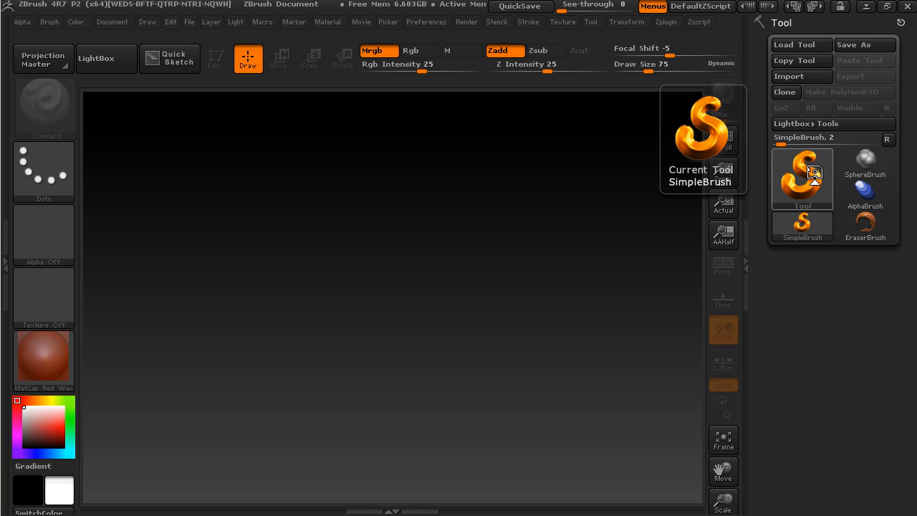